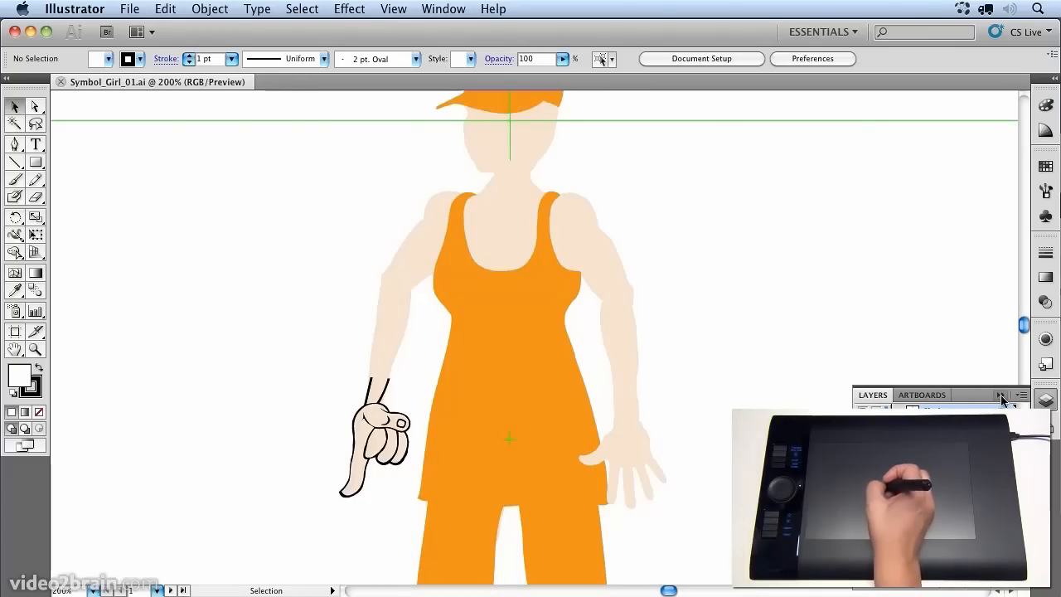
Collapse the Layers panel so only the character in the orange dress is visible.
{"action": "left_click", "coordinate": [1000, 398]}
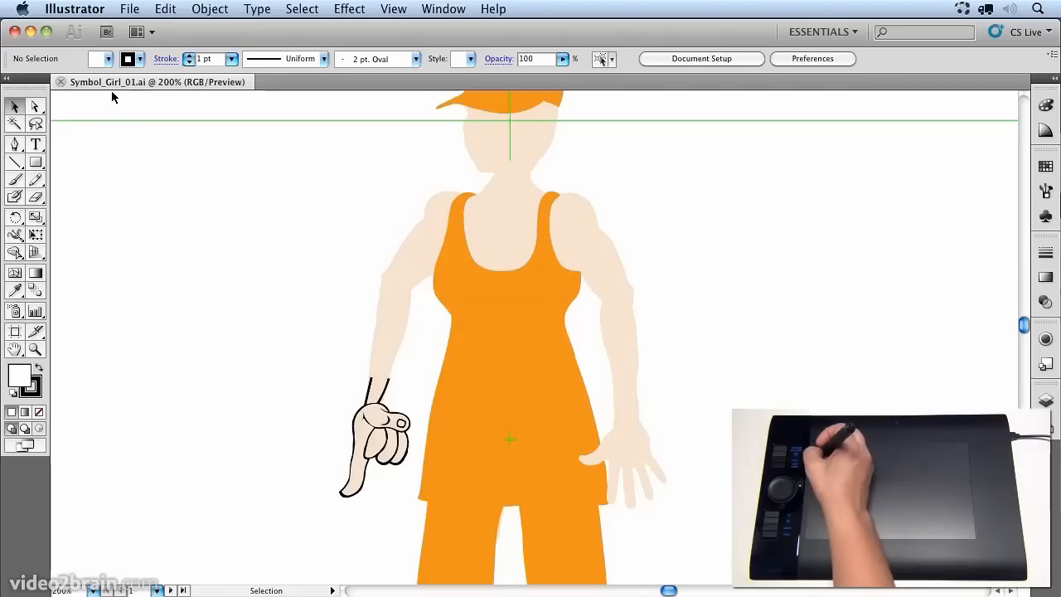
{"action": "mouse_move", "coordinate": [147, 95]}
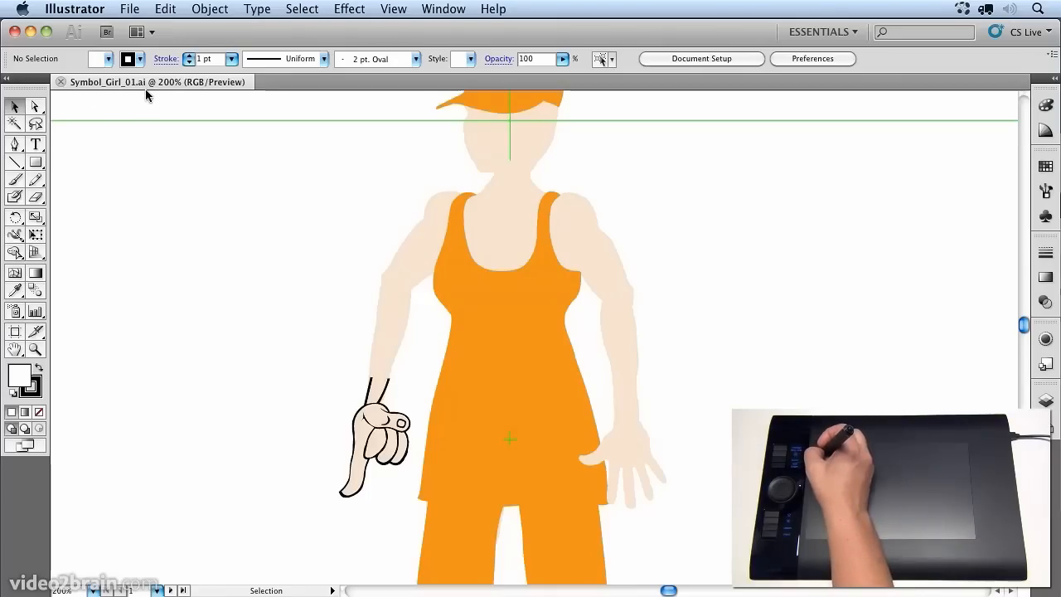
{"action": "mouse_move", "coordinate": [408, 161]}
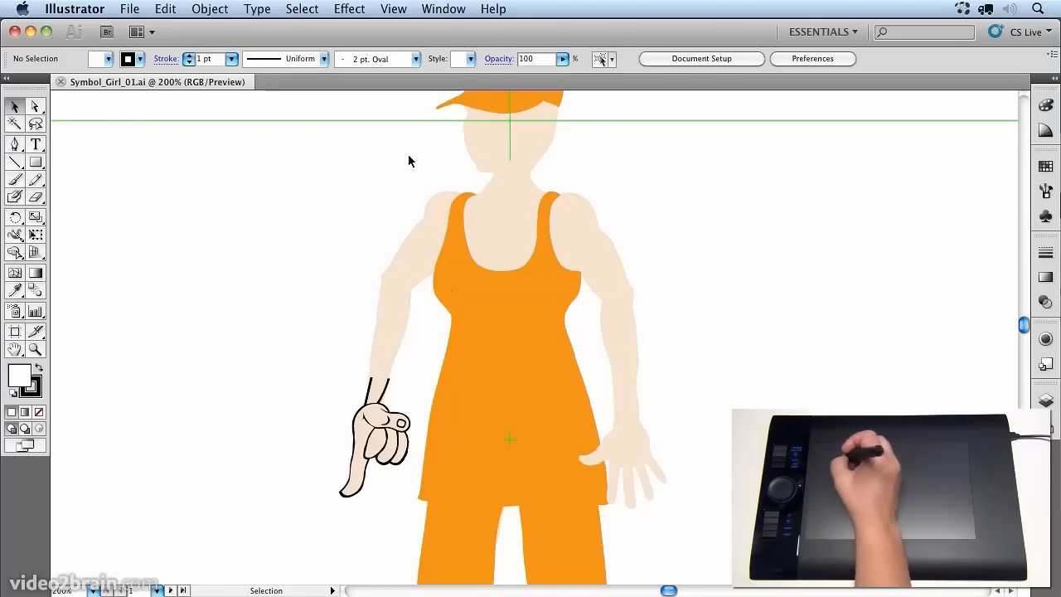
{"action": "mouse_move", "coordinate": [699, 455]}
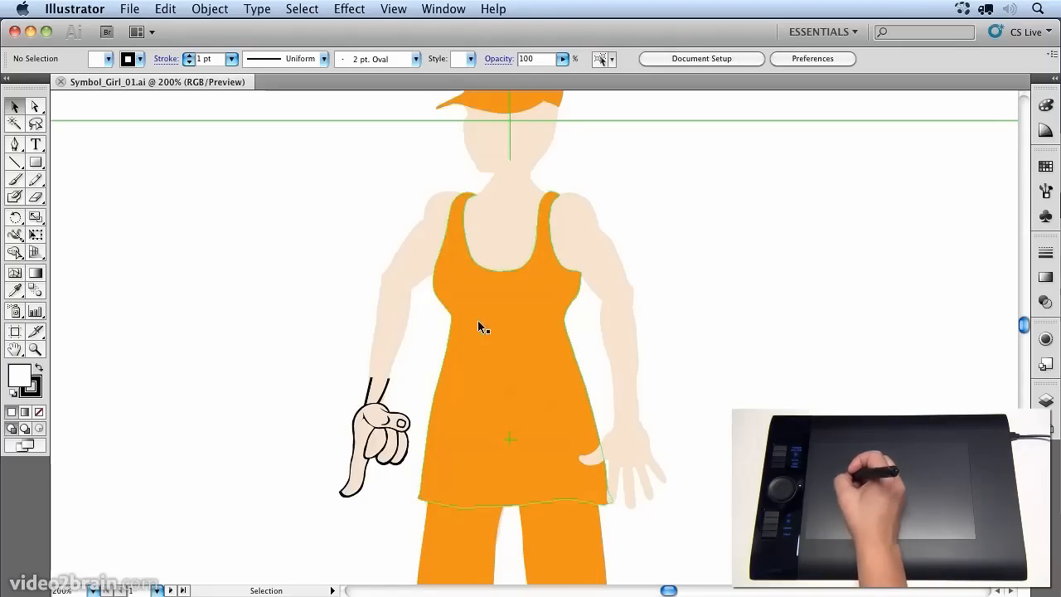
{"action": "mouse_move", "coordinate": [521, 360]}
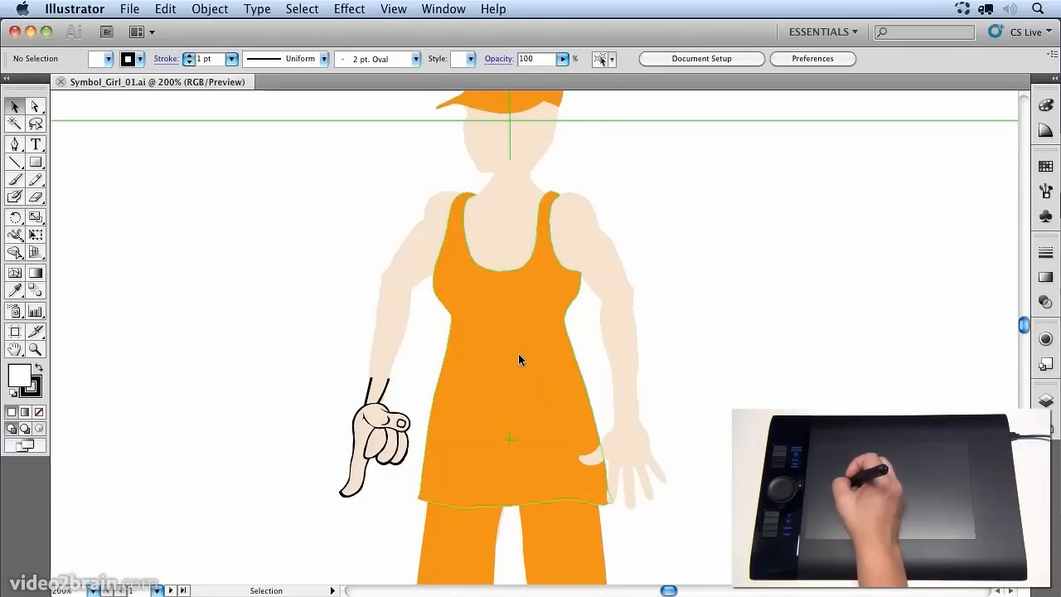
Select the orange 'Short Sleeve Shirt' dress and enter Isolation Mode from the Layers menu.
{"action": "left_click", "coordinate": [510, 282]}
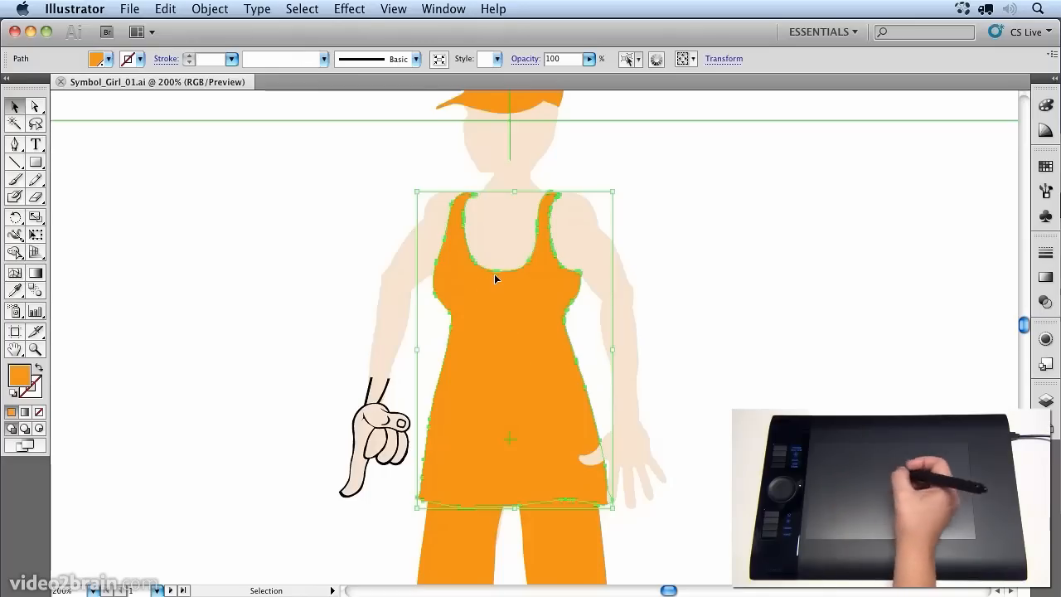
{"action": "left_click", "coordinate": [1045, 398]}
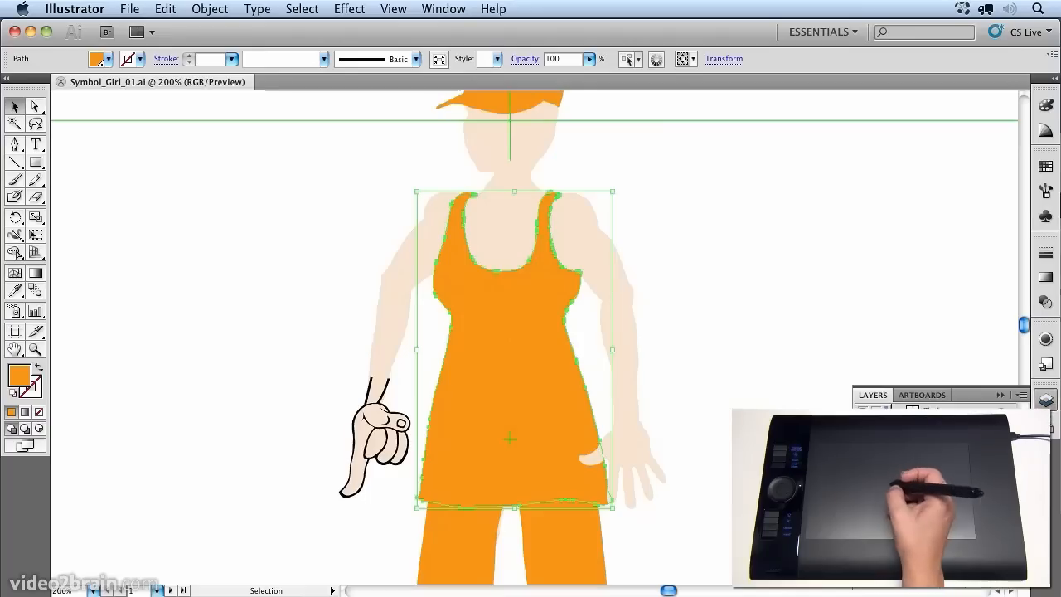
{"action": "left_click", "coordinate": [1021, 396]}
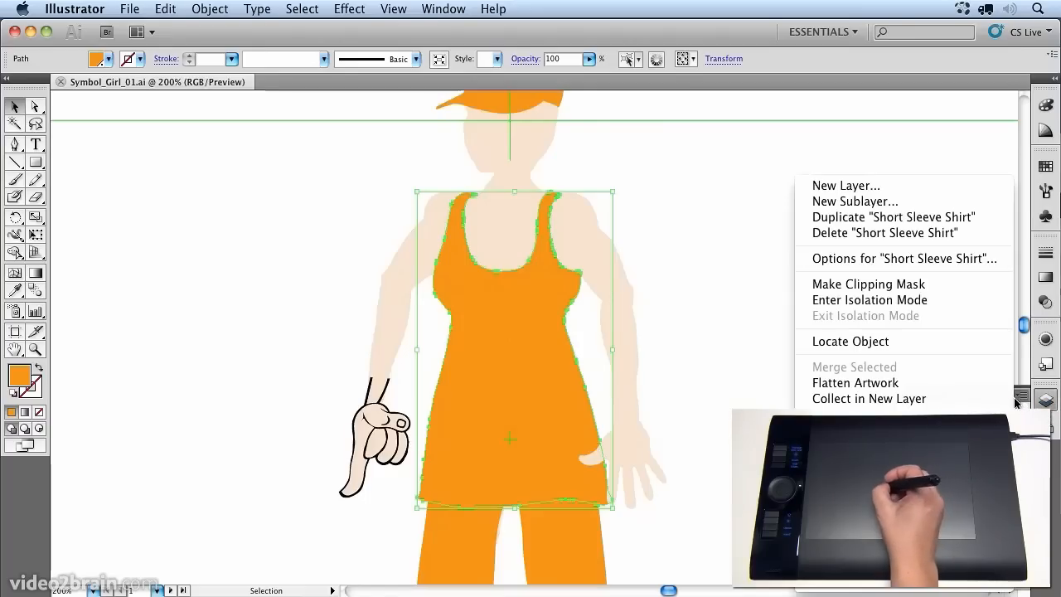
{"action": "mouse_move", "coordinate": [843, 314]}
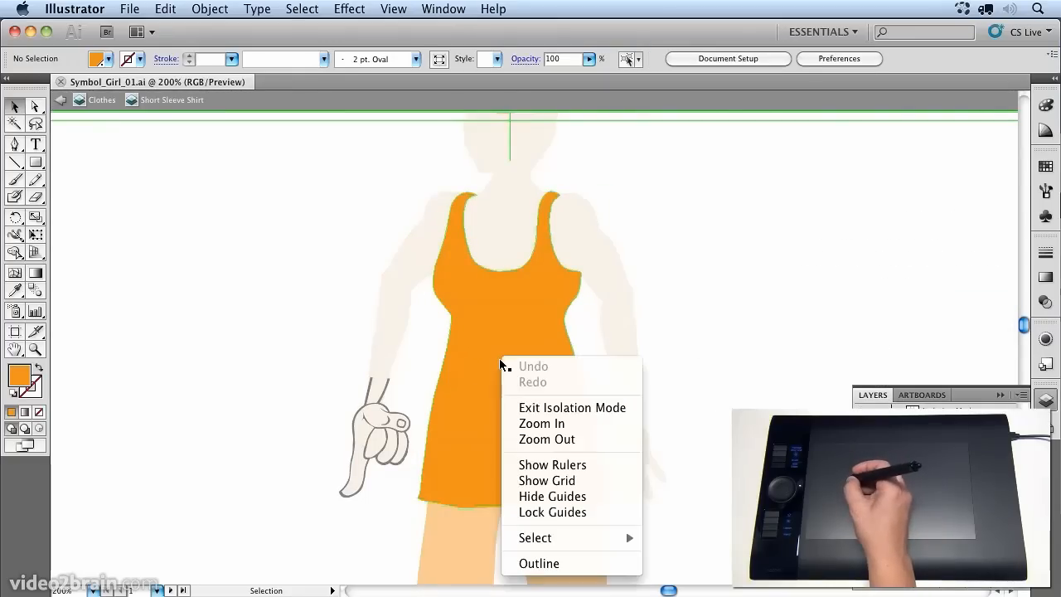
{"action": "mouse_move", "coordinate": [485, 417]}
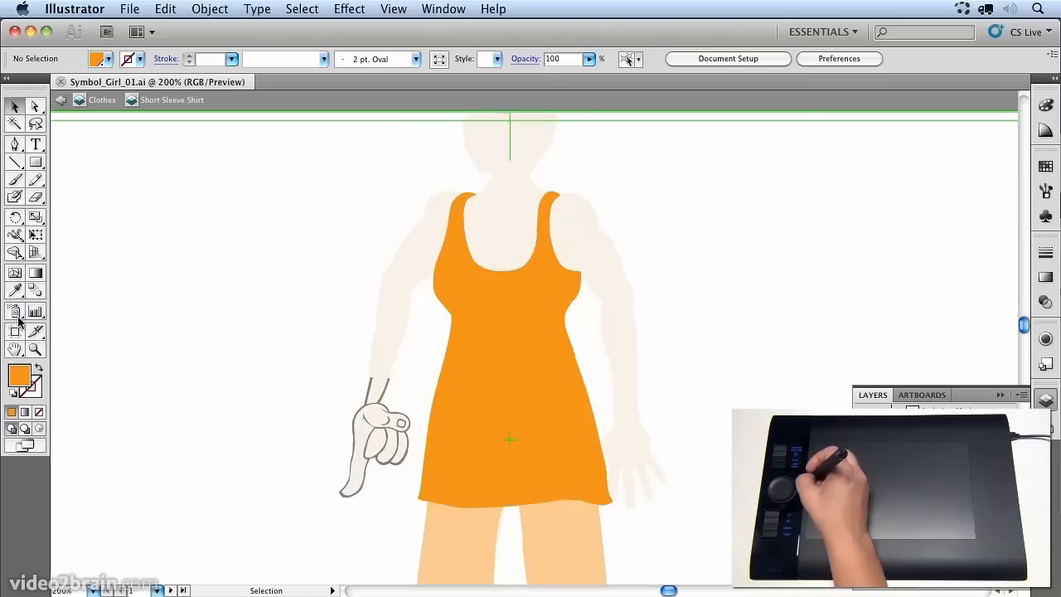
Tear off the Symbol Sprayer flyout as a floating symbolism toolbar.
{"action": "left_click", "coordinate": [14, 313]}
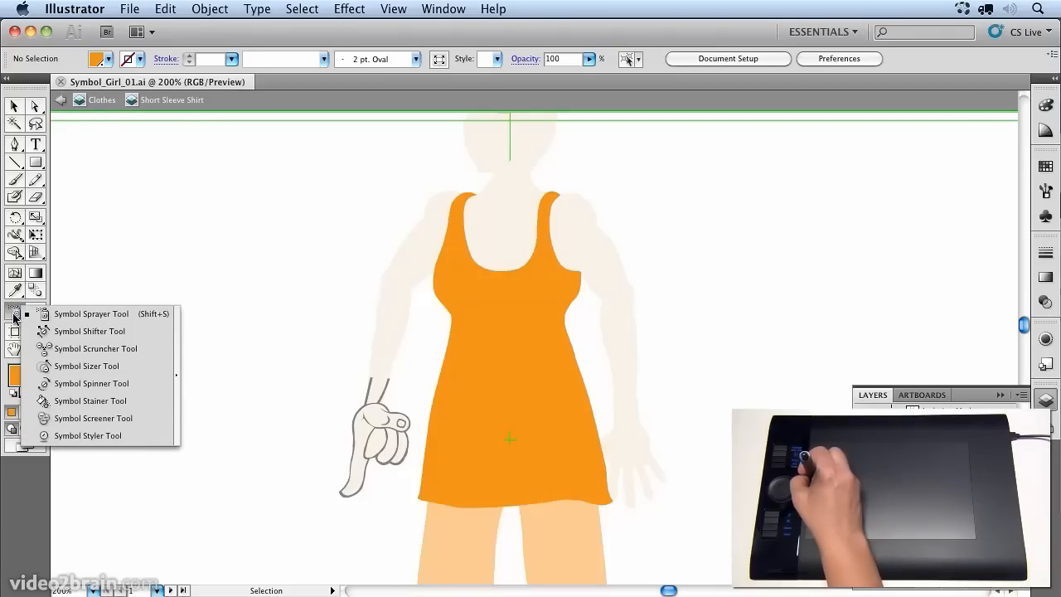
{"action": "mouse_move", "coordinate": [176, 372]}
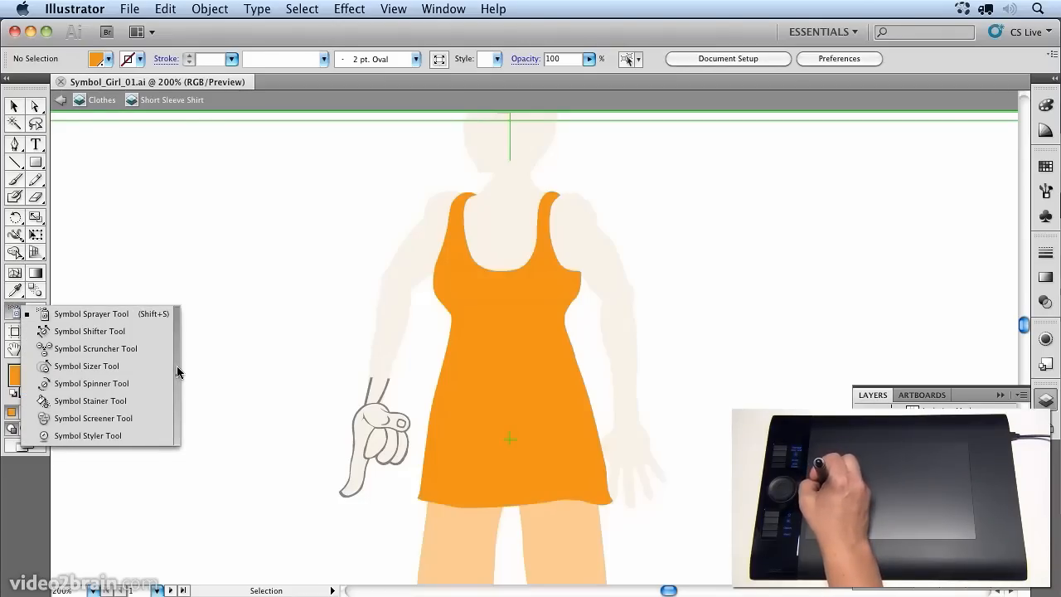
{"action": "left_click", "coordinate": [91, 313]}
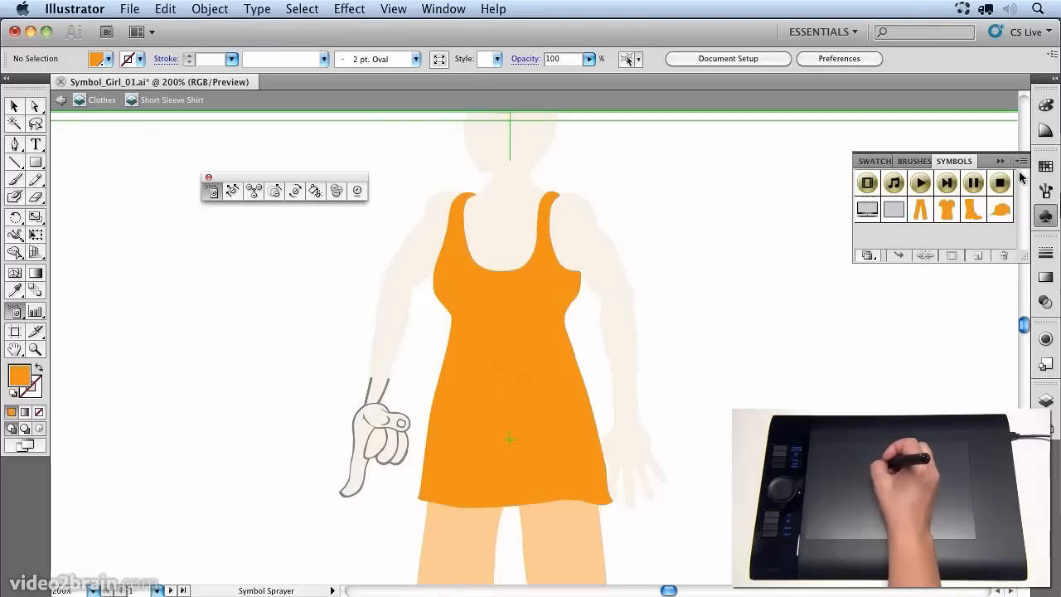
Open the Flowers symbol library and add its sunflower to the Symbols panel.
{"action": "left_click", "coordinate": [1023, 164]}
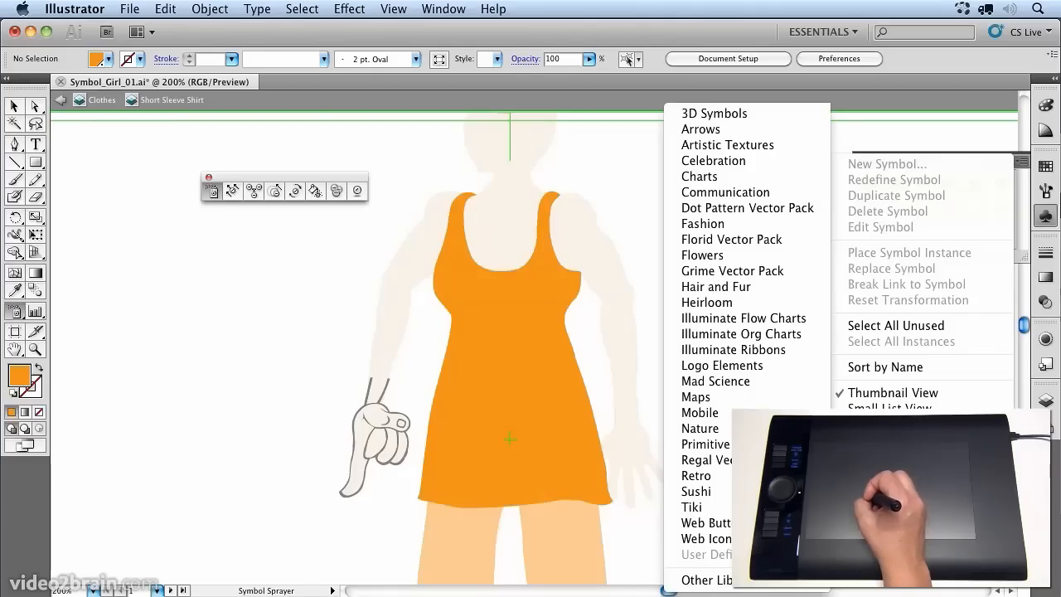
{"action": "mouse_move", "coordinate": [732, 271]}
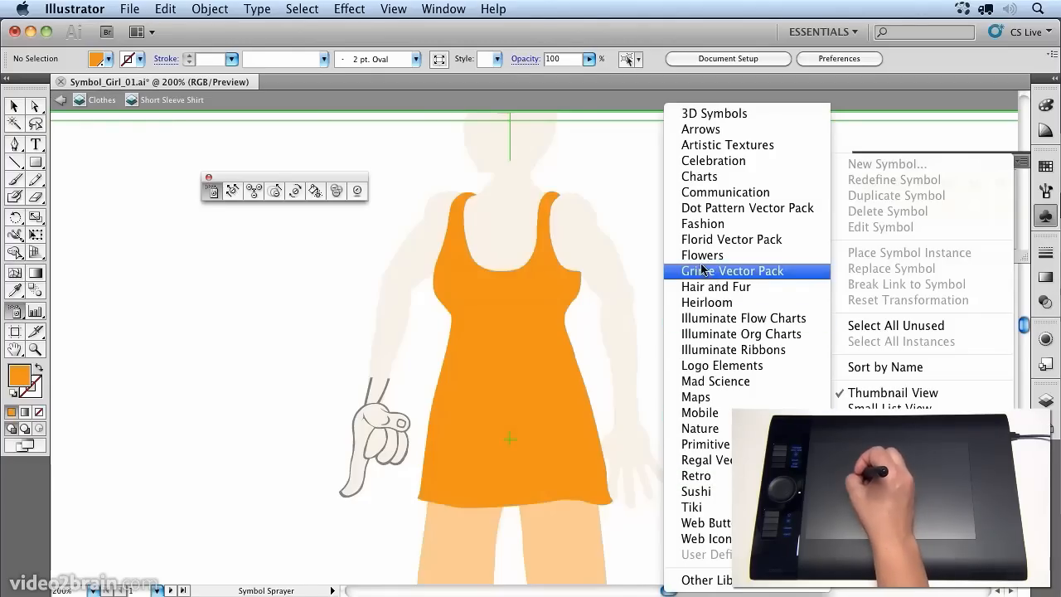
{"action": "mouse_move", "coordinate": [702, 254]}
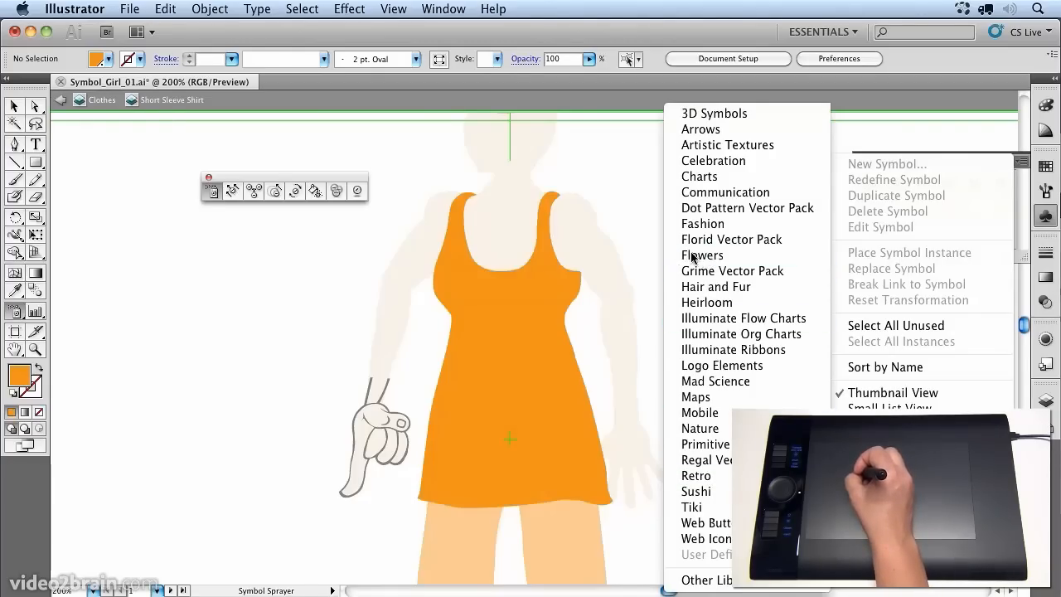
{"action": "left_click", "coordinate": [702, 255]}
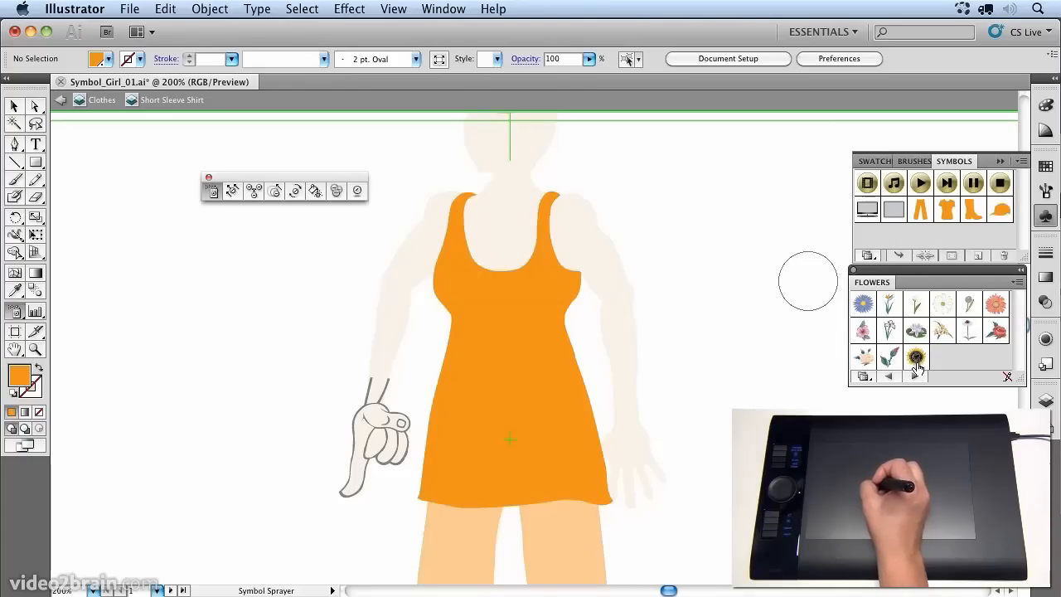
{"action": "left_click", "coordinate": [916, 356]}
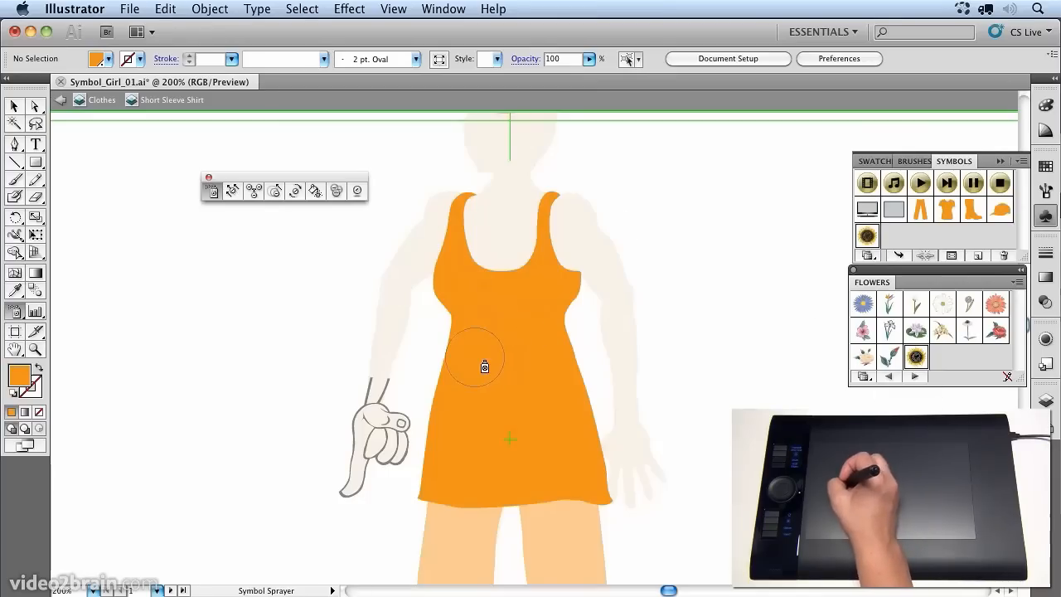
{"action": "mouse_move", "coordinate": [208, 205]}
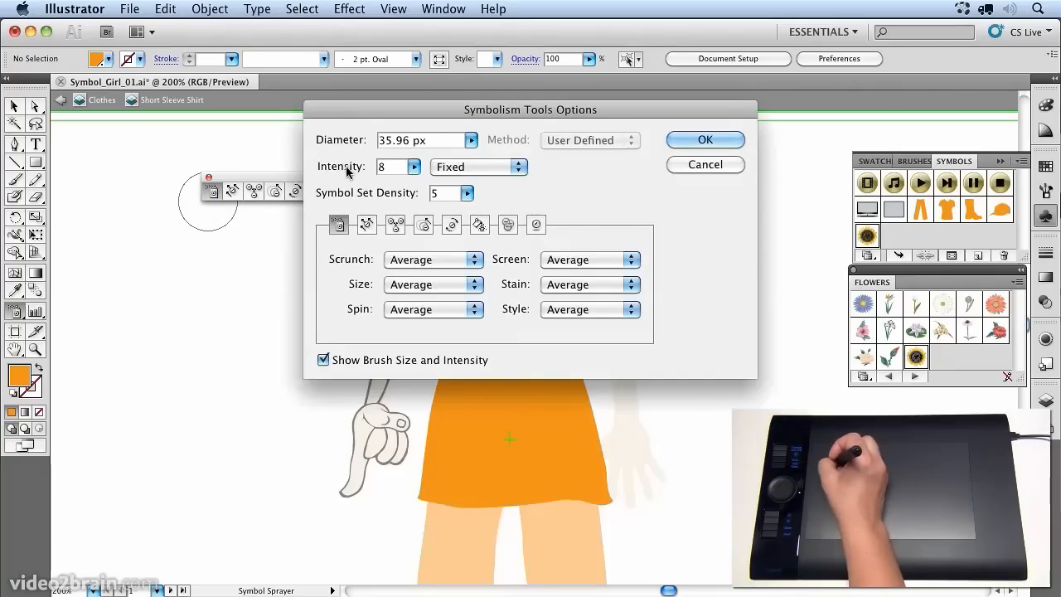
{"action": "mouse_move", "coordinate": [304, 317]}
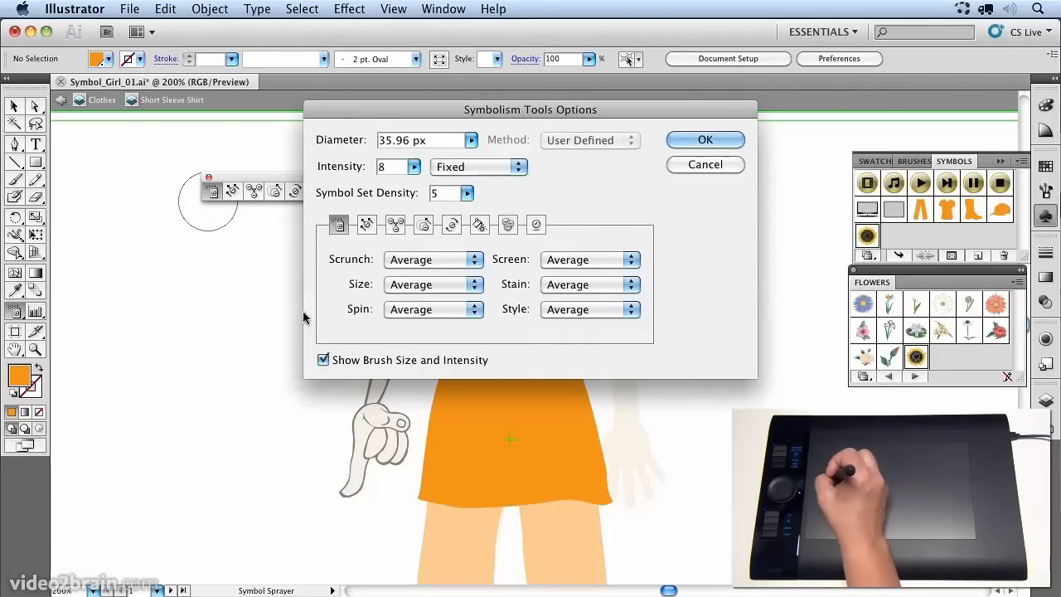
In Symbolism Tools Options, keep Scrunch at Average and set Intensity to Pressure.
{"action": "left_click", "coordinate": [476, 260]}
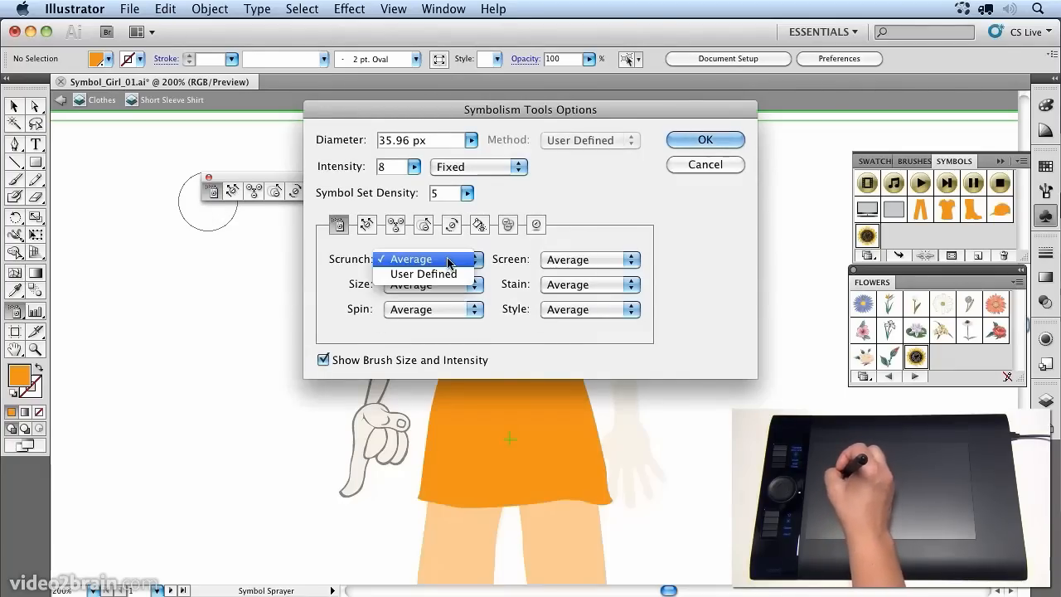
{"action": "mouse_move", "coordinate": [444, 263]}
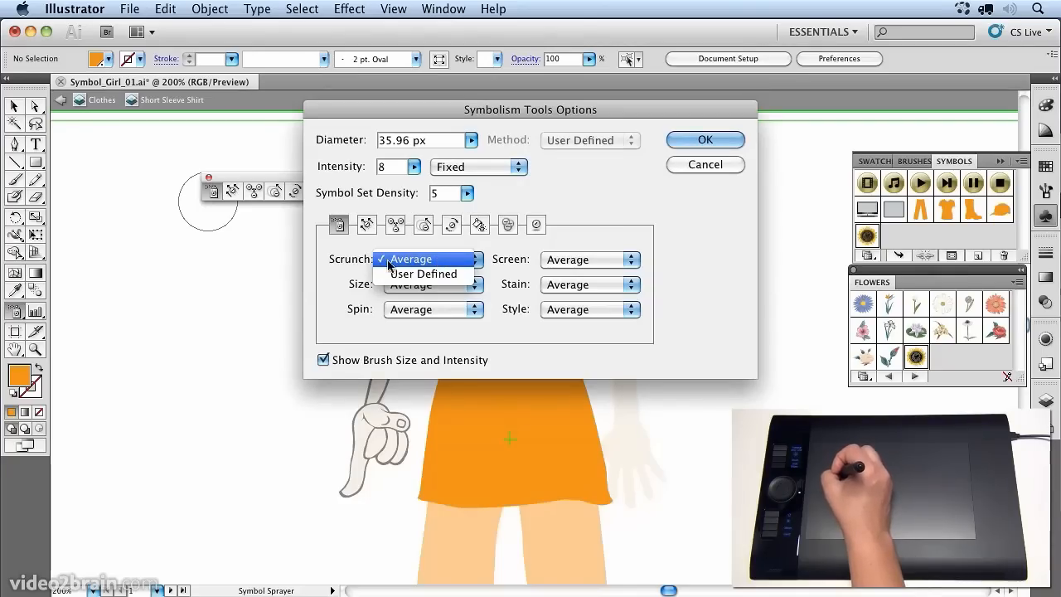
{"action": "left_click", "coordinate": [389, 259]}
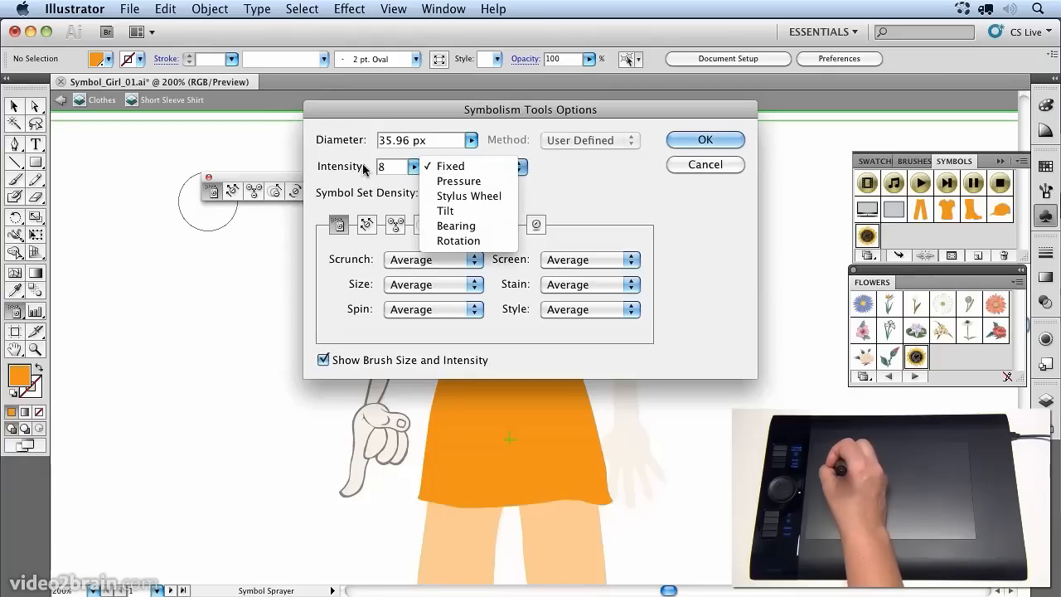
{"action": "mouse_move", "coordinate": [458, 180]}
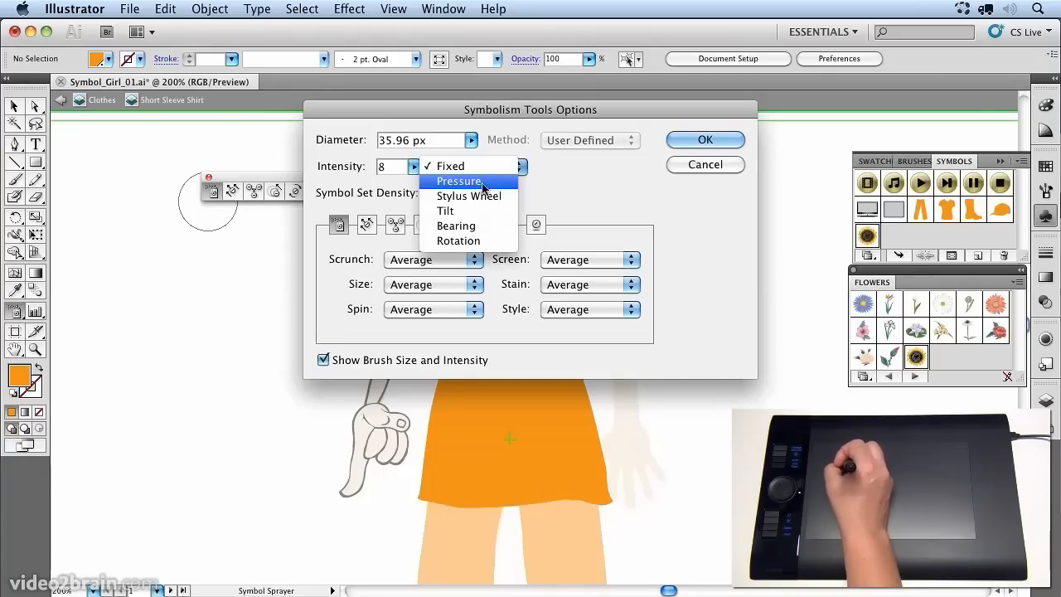
{"action": "mouse_move", "coordinate": [437, 184]}
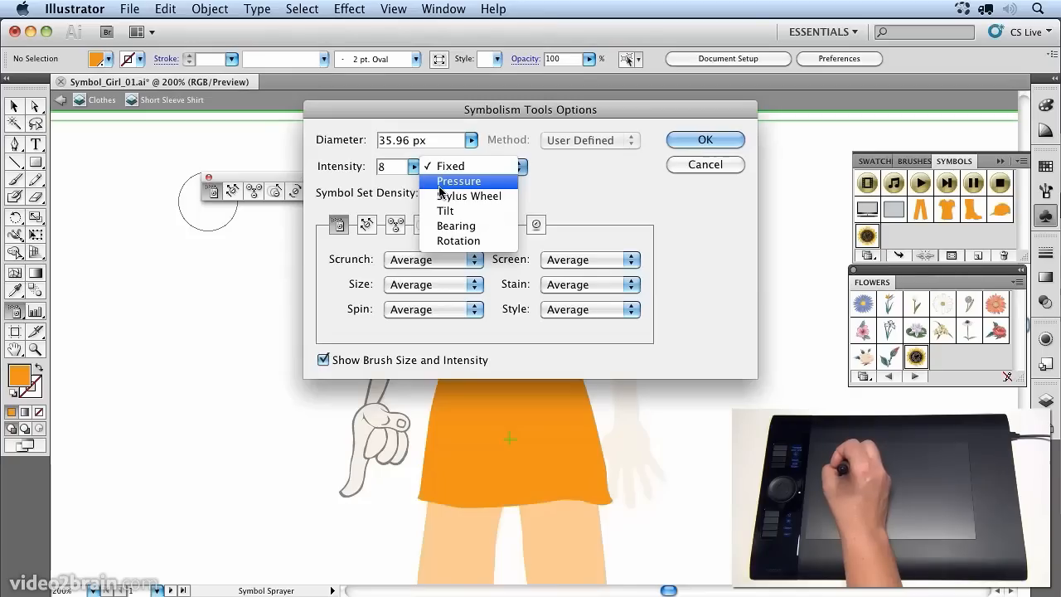
{"action": "left_click", "coordinate": [458, 181]}
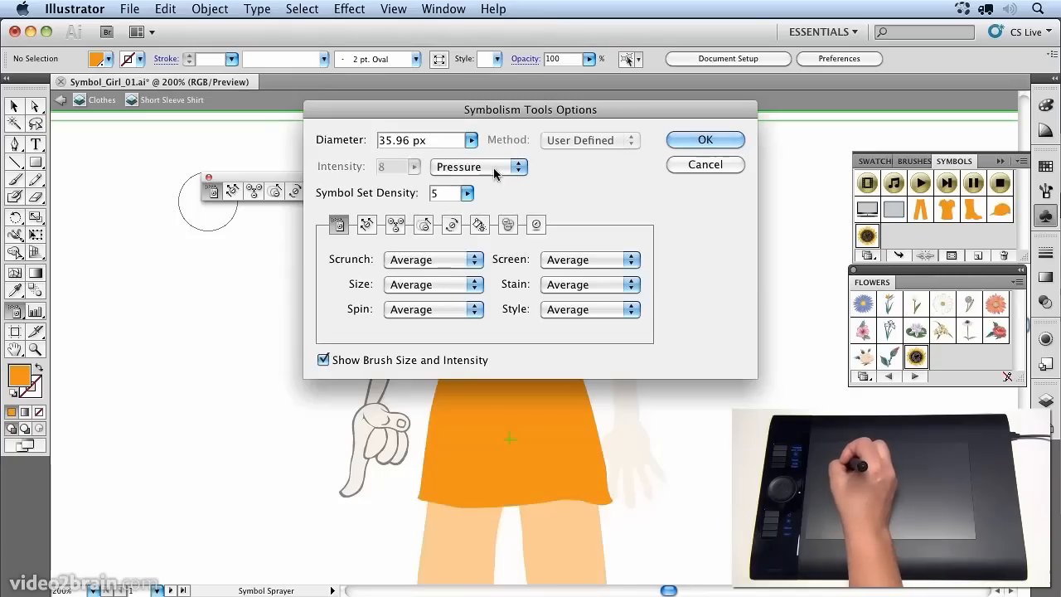
{"action": "left_click", "coordinate": [705, 139]}
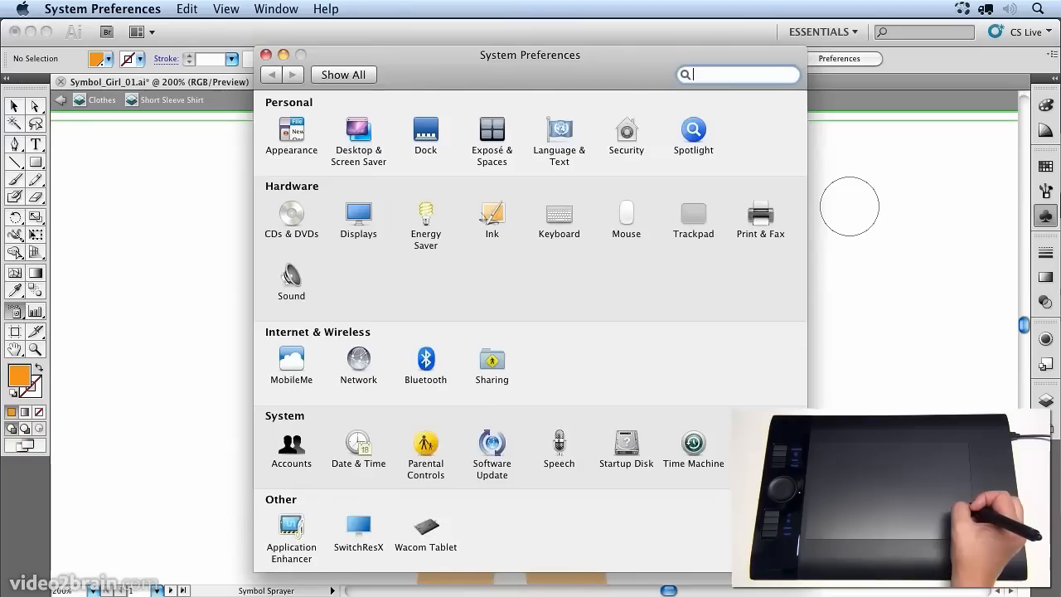
Adjust the Wacom pen Tip Feel slider for Adobe Illustrator CS5.1 in Wacom Tablet preferences.
{"action": "left_click", "coordinate": [425, 527]}
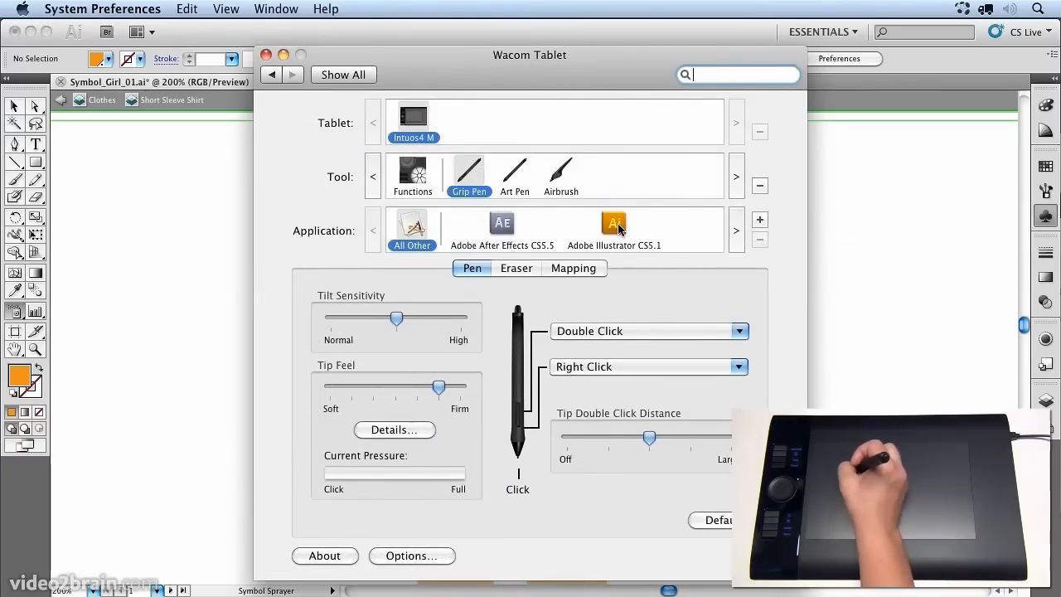
{"action": "left_click", "coordinate": [615, 224]}
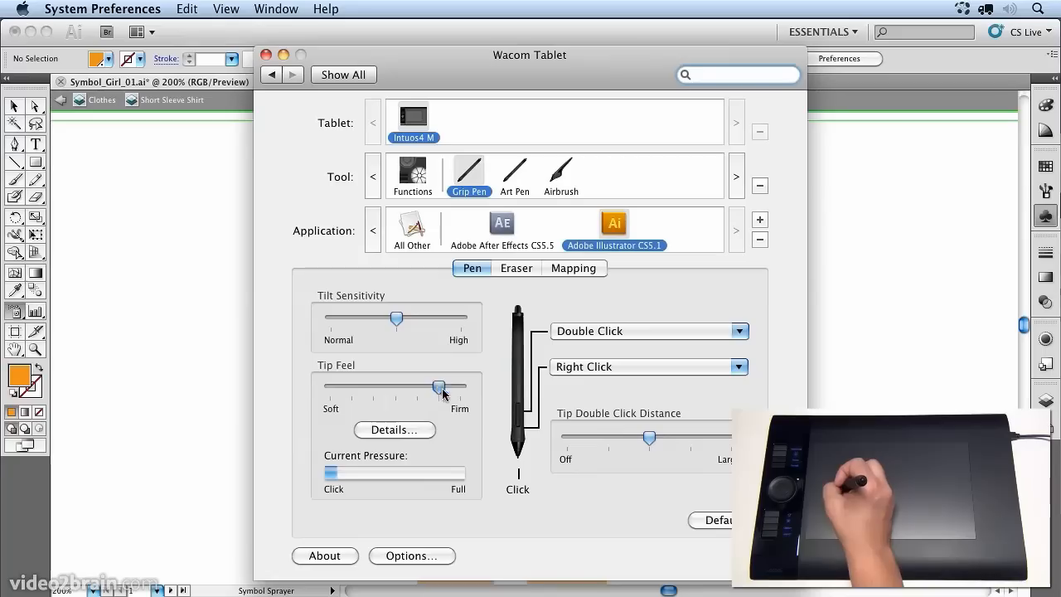
{"action": "left_click_drag", "start_coordinate": [440, 388], "coordinate": [460, 388]}
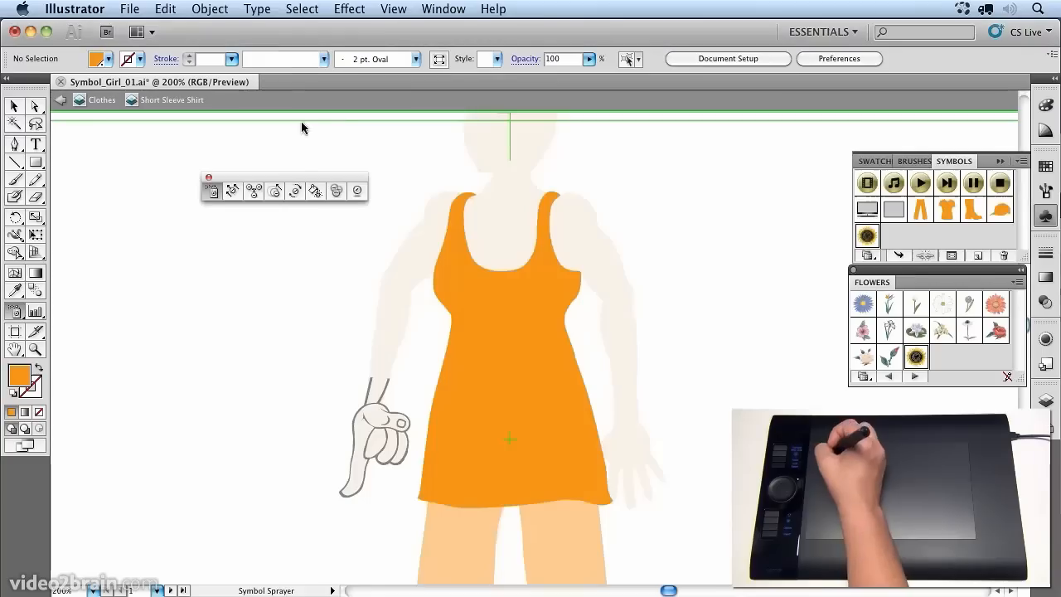
{"action": "mouse_move", "coordinate": [510, 361]}
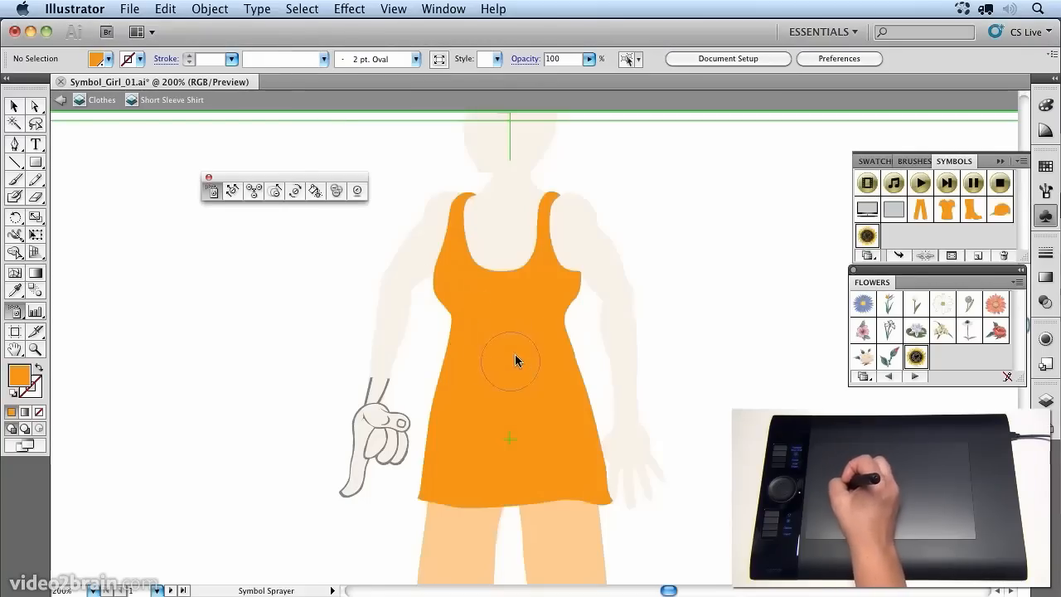
Spray sunflower symbols across the orange dress with the Symbol Sprayer.
{"action": "left_click", "coordinate": [447, 390]}
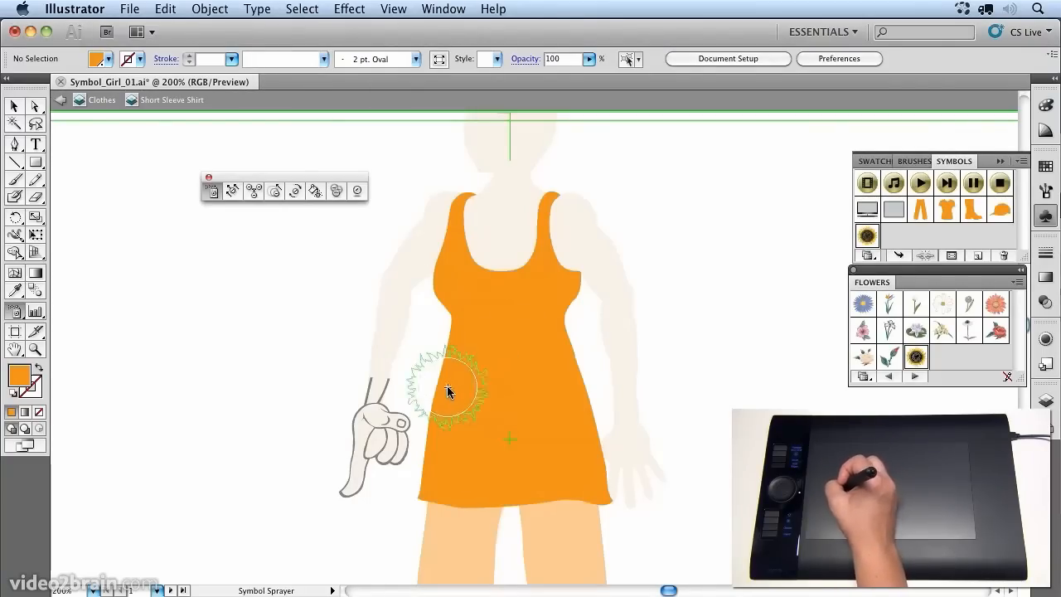
{"action": "left_click", "coordinate": [447, 389]}
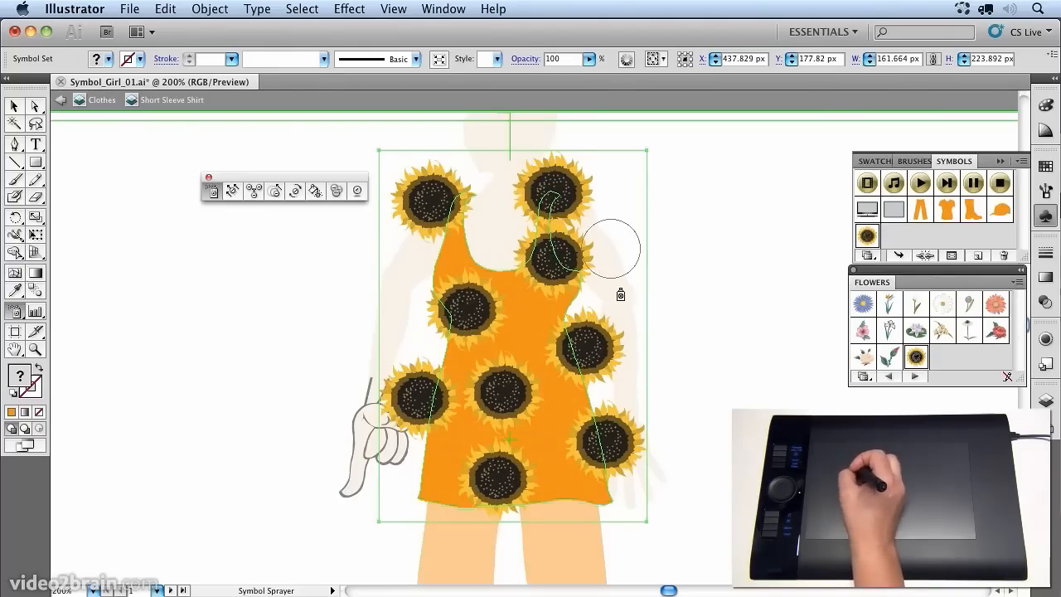
{"action": "mouse_move", "coordinate": [354, 241]}
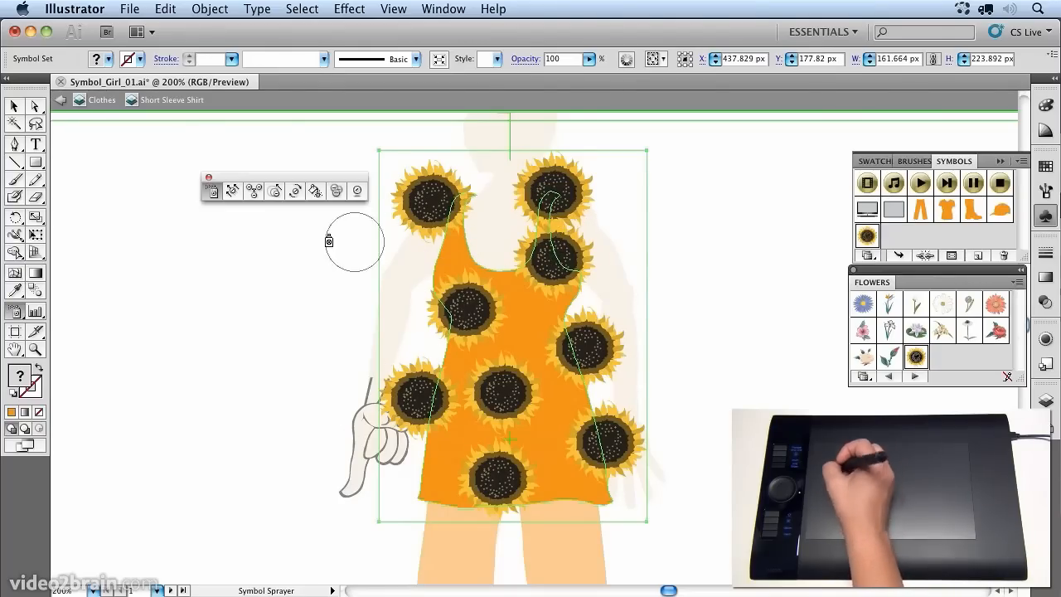
{"action": "mouse_move", "coordinate": [257, 217]}
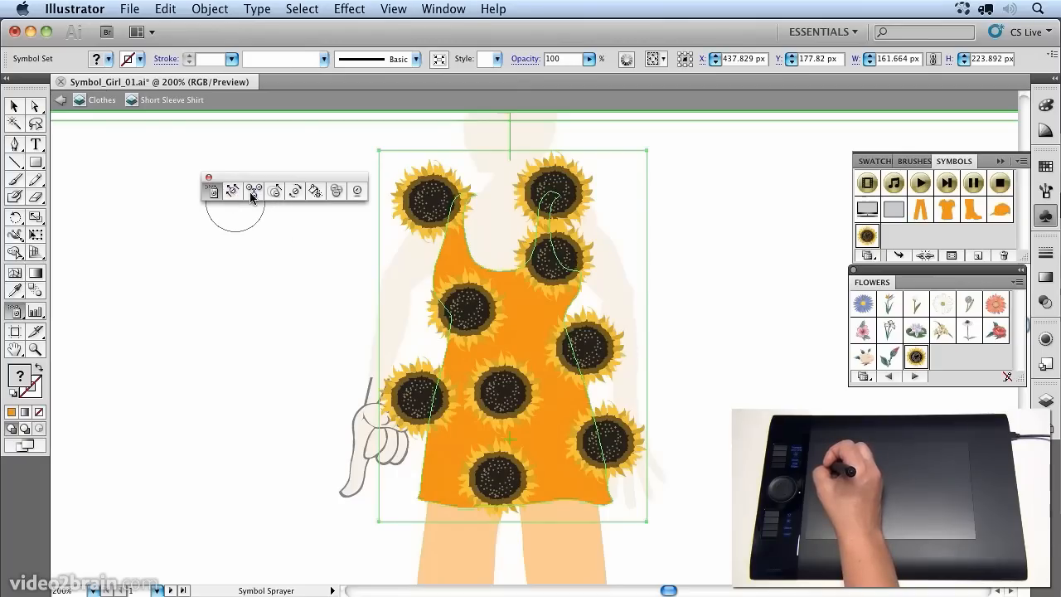
{"action": "mouse_move", "coordinate": [274, 191]}
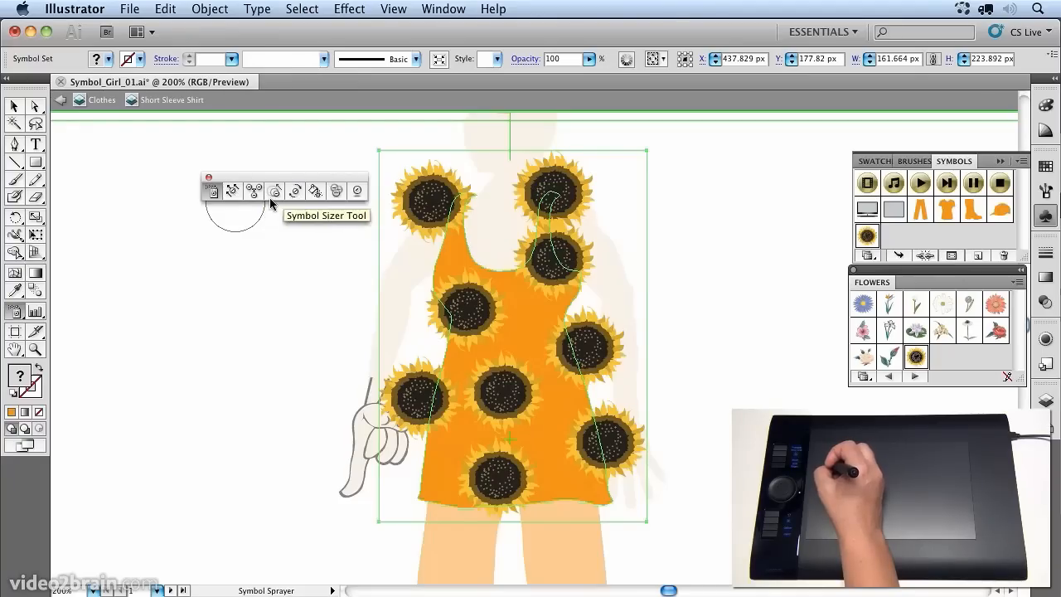
Resize sunflowers with the Symbol Sizer, including the one at the dress's lower right.
{"action": "left_click", "coordinate": [274, 190]}
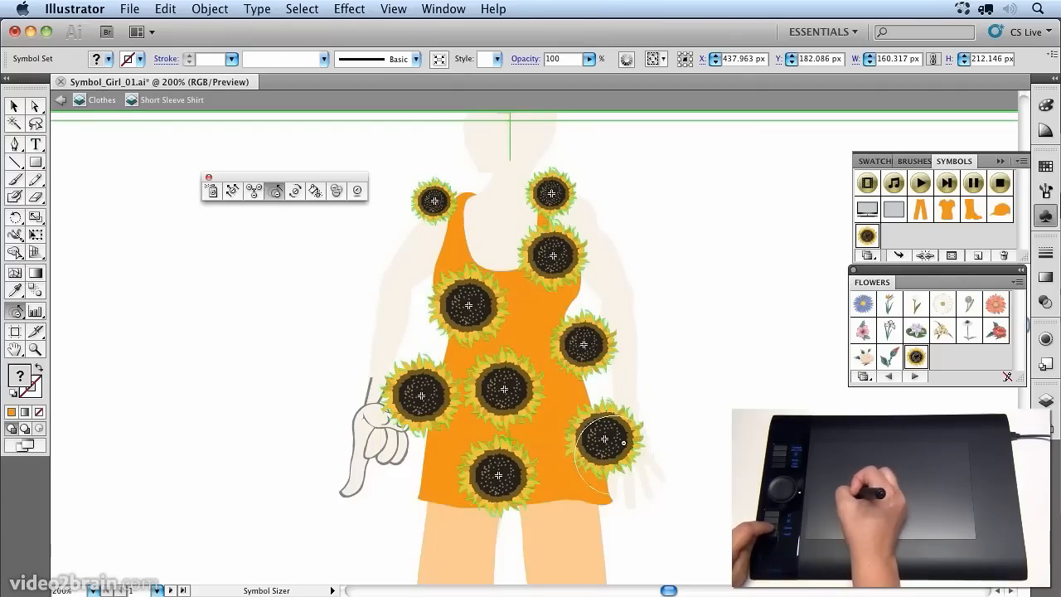
{"action": "left_click", "coordinate": [569, 440]}
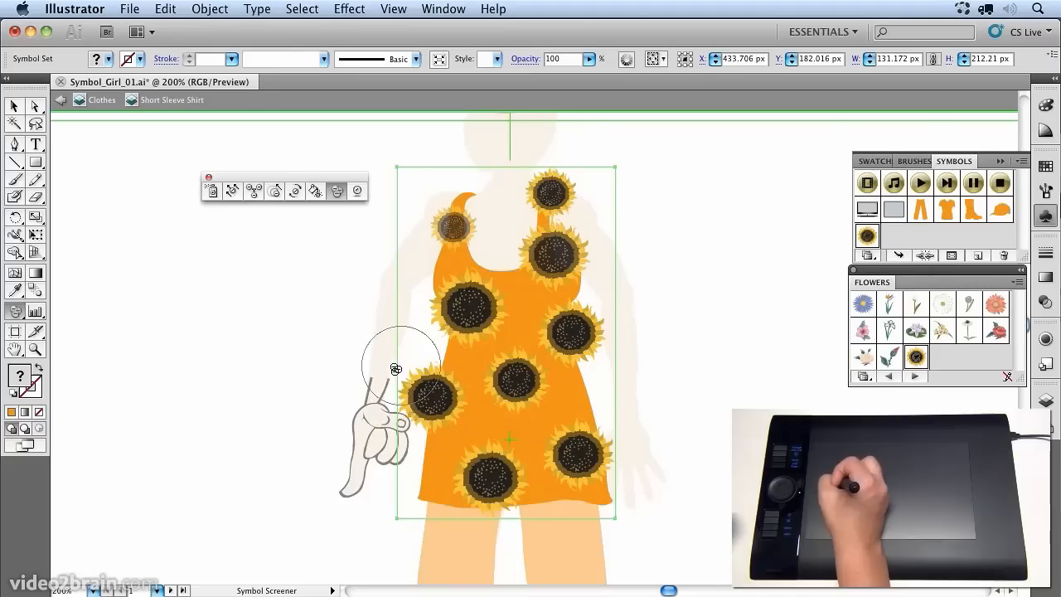
{"action": "mouse_move", "coordinate": [327, 253]}
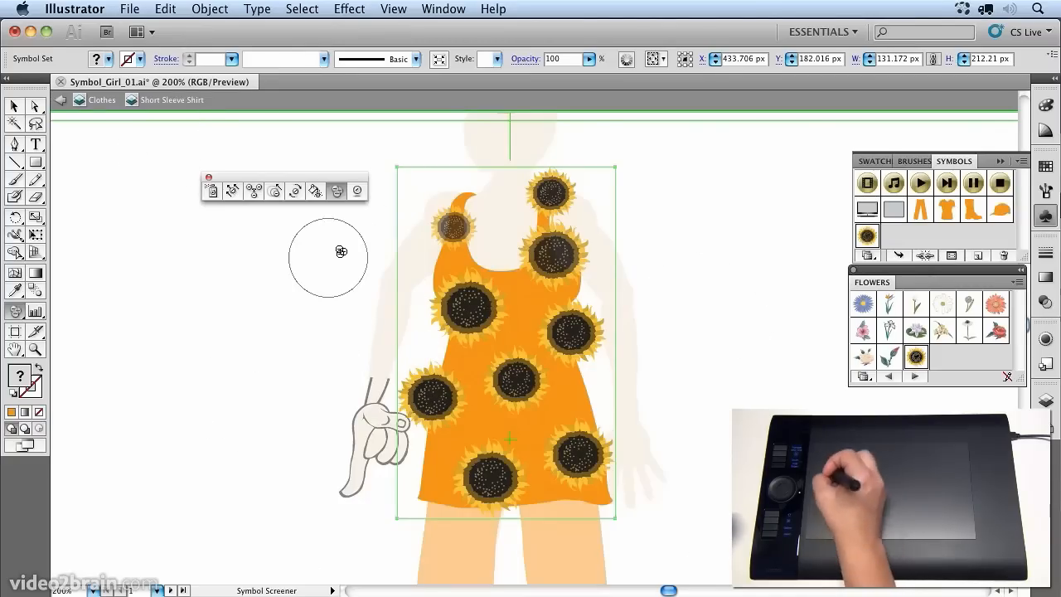
{"action": "mouse_move", "coordinate": [417, 228]}
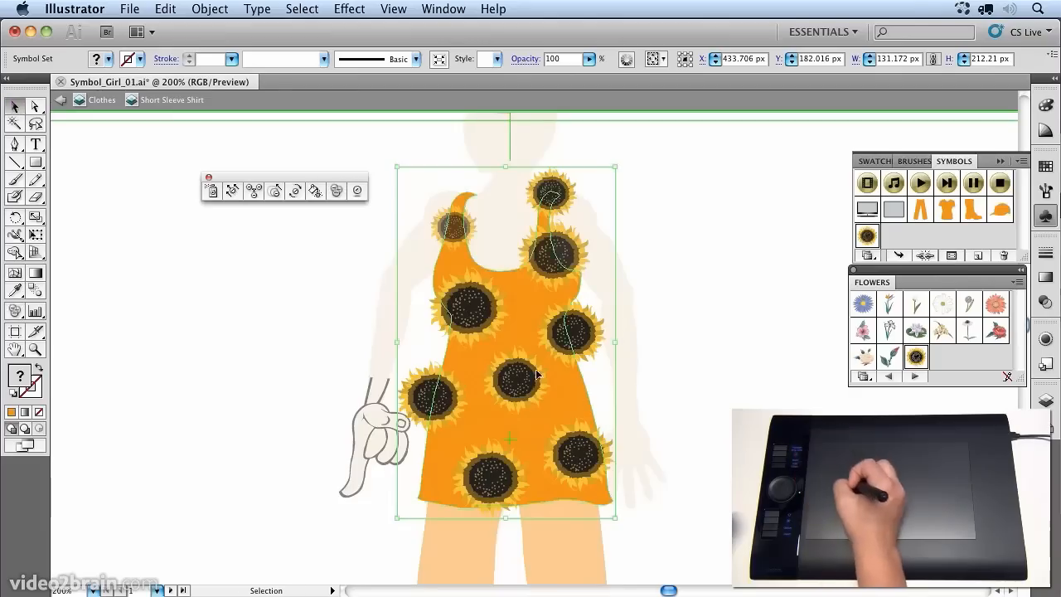
{"action": "mouse_move", "coordinate": [471, 377]}
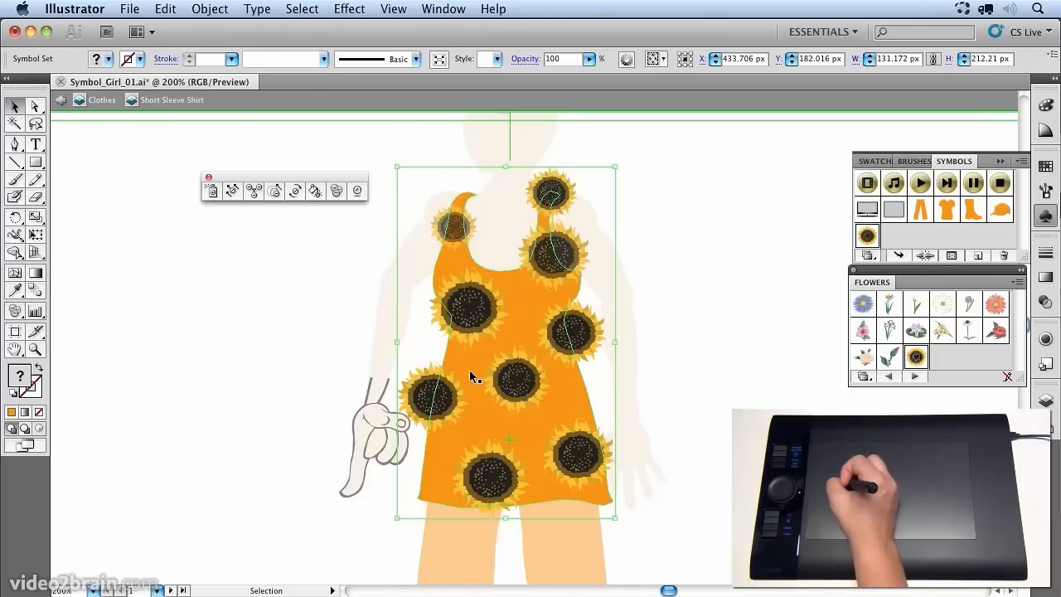
Copy the orange dress path and Paste in Front above the sunflowers.
{"action": "left_click", "coordinate": [469, 371]}
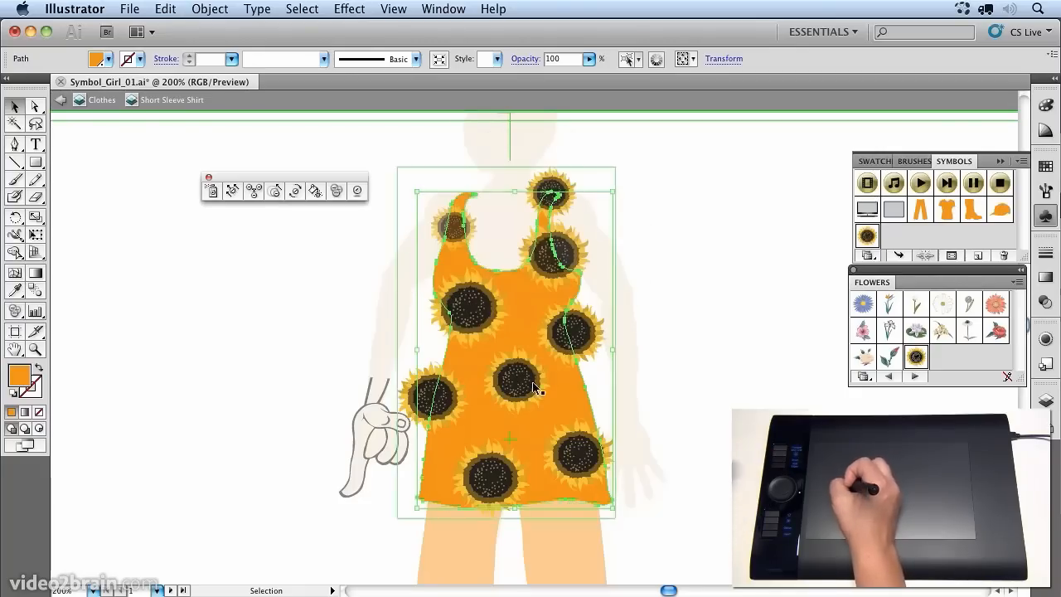
{"action": "left_click", "coordinate": [165, 10]}
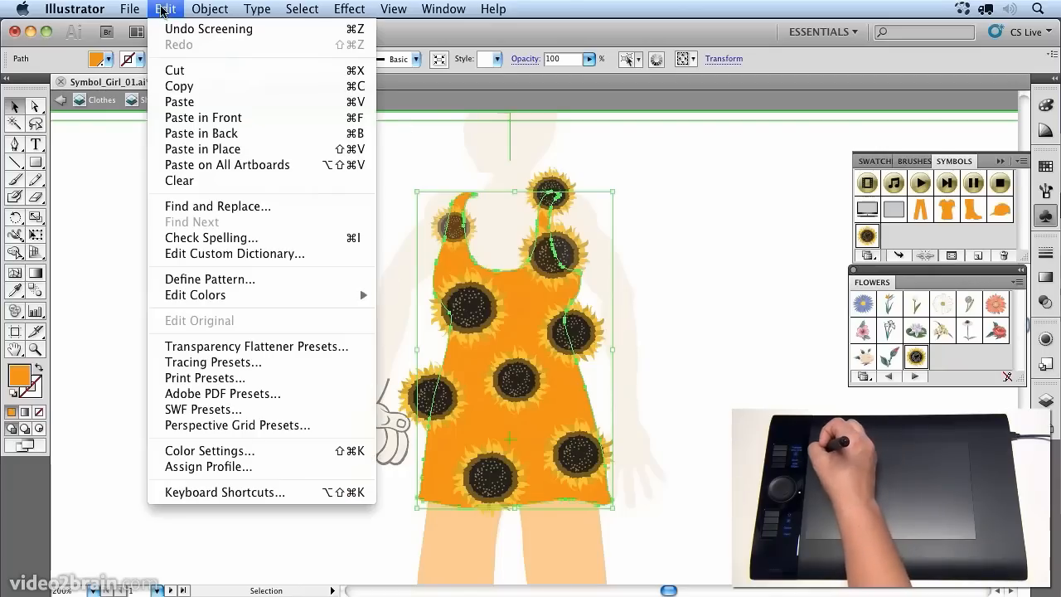
{"action": "mouse_move", "coordinate": [203, 117]}
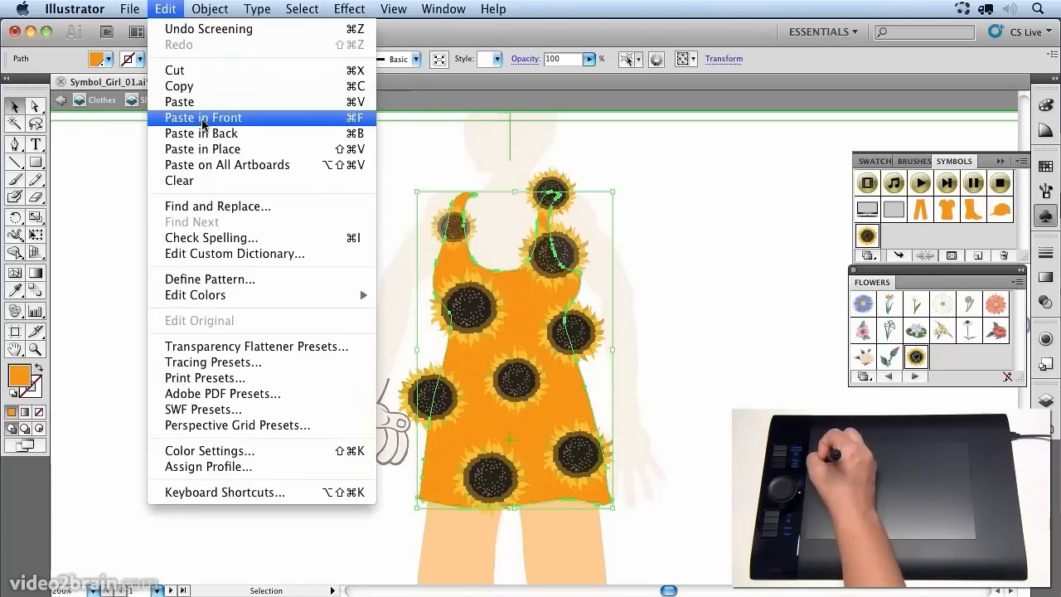
{"action": "left_click", "coordinate": [202, 117]}
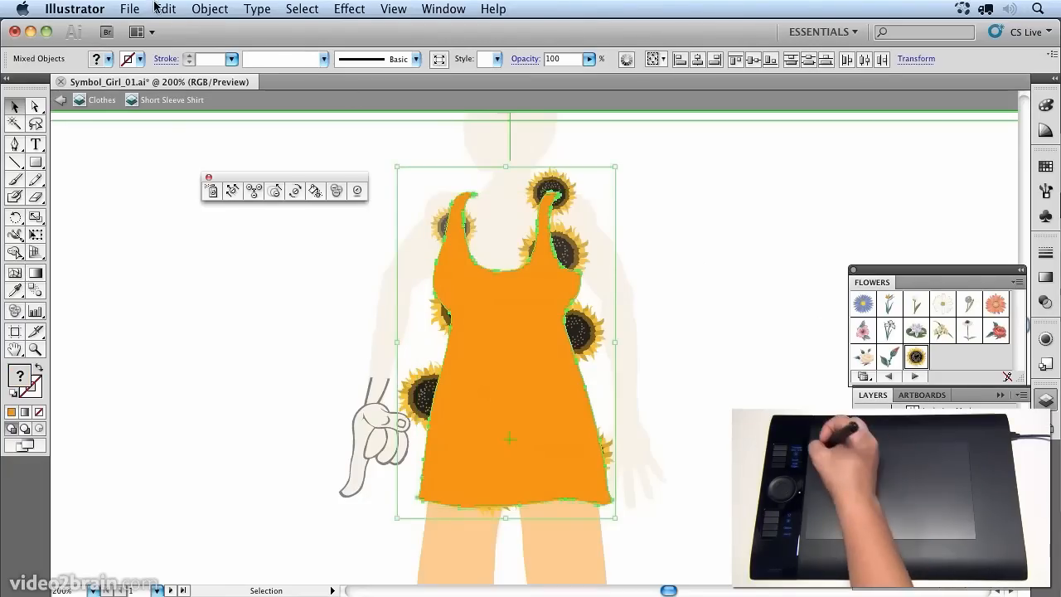
Make a clipping mask so the sunflowers show only inside the dress outline.
{"action": "left_click", "coordinate": [208, 9]}
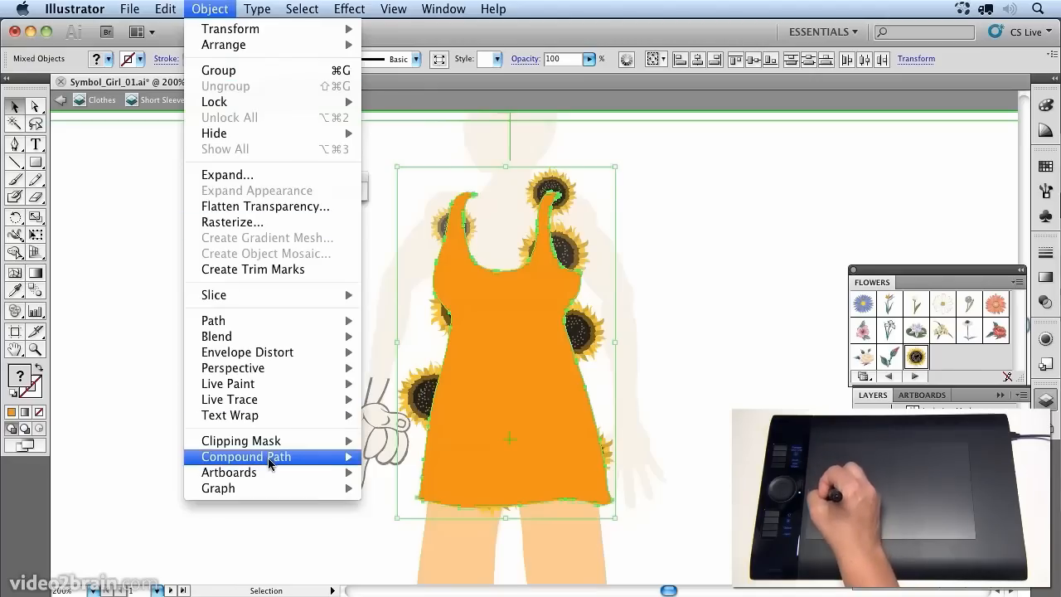
{"action": "mouse_move", "coordinate": [240, 440]}
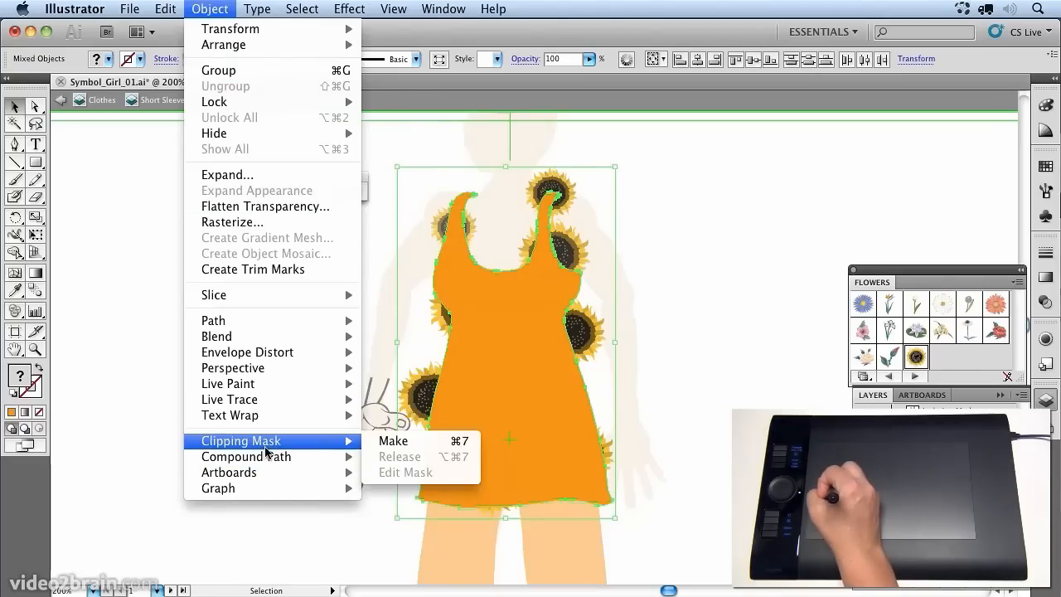
{"action": "left_click", "coordinate": [393, 440]}
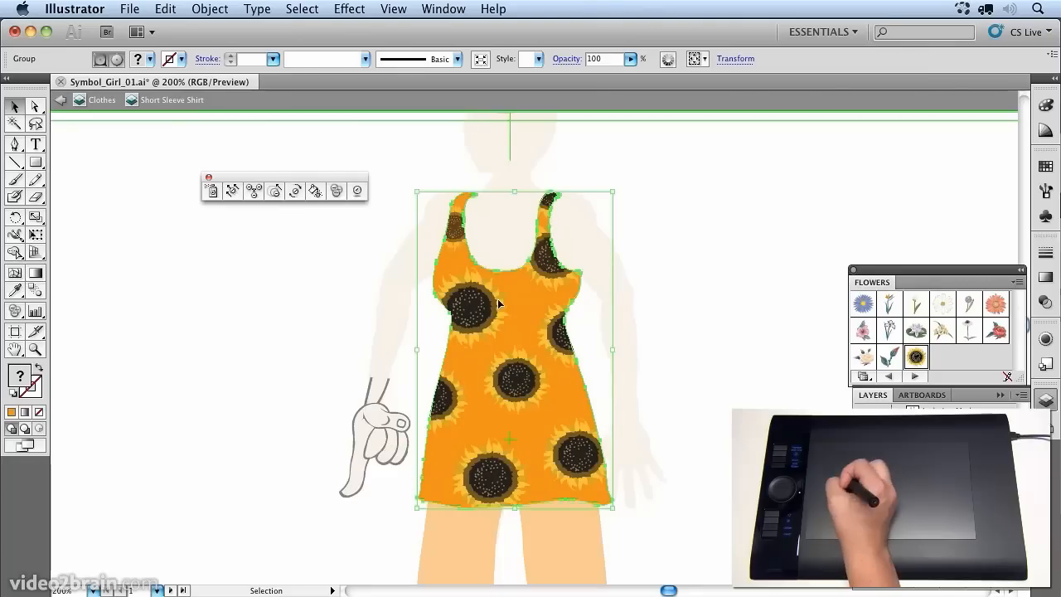
{"action": "mouse_move", "coordinate": [619, 297]}
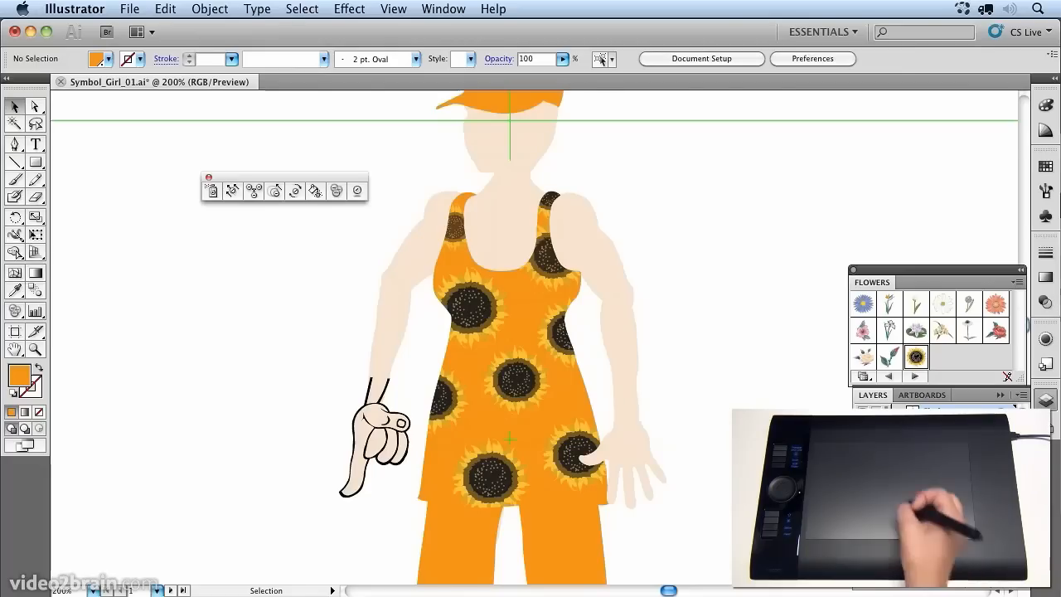
{"action": "mouse_move", "coordinate": [386, 377]}
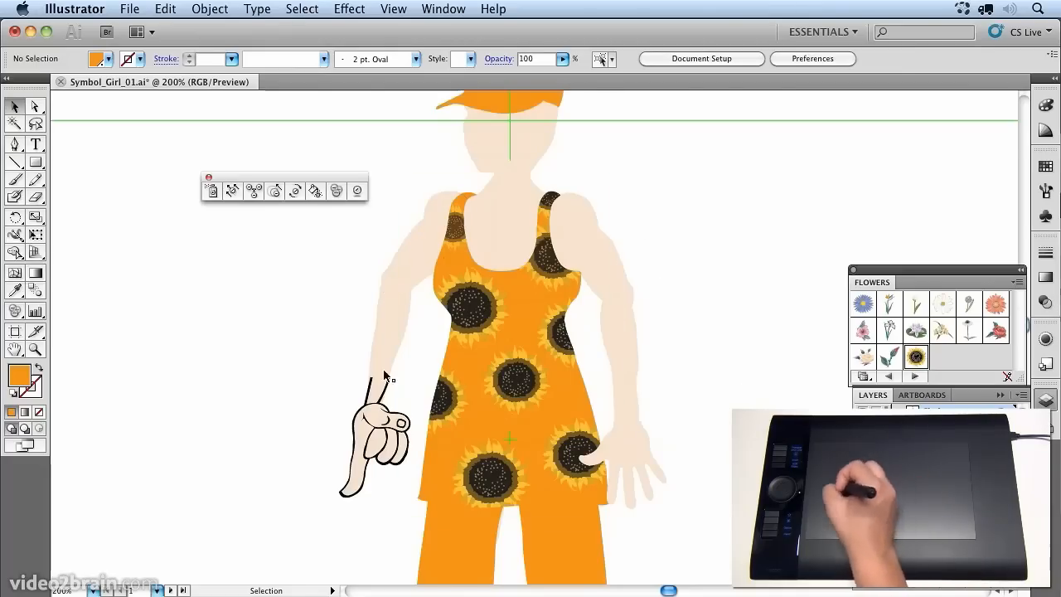